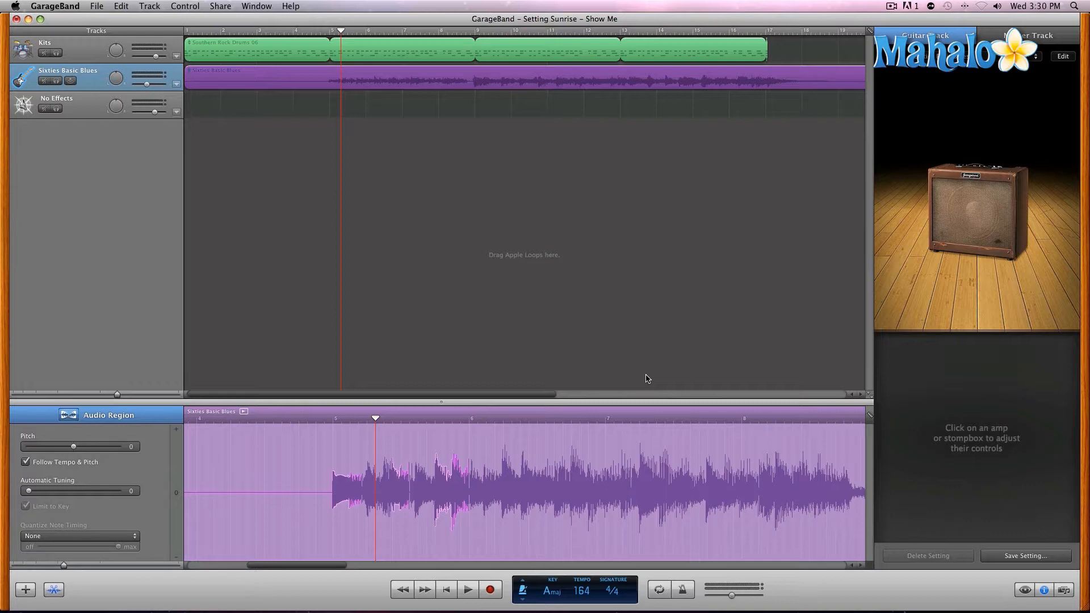
pyautogui.moveTo(824, 83)
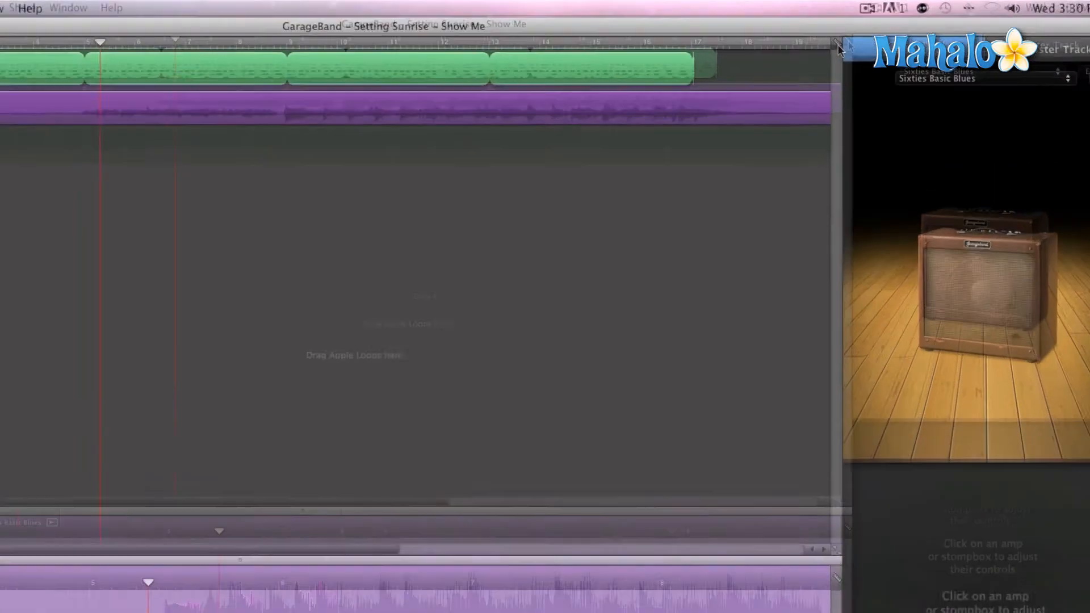
# - Show the track editor's grid note-value menu to replace the 1/32 Note setting
pyautogui.click(719, 83)
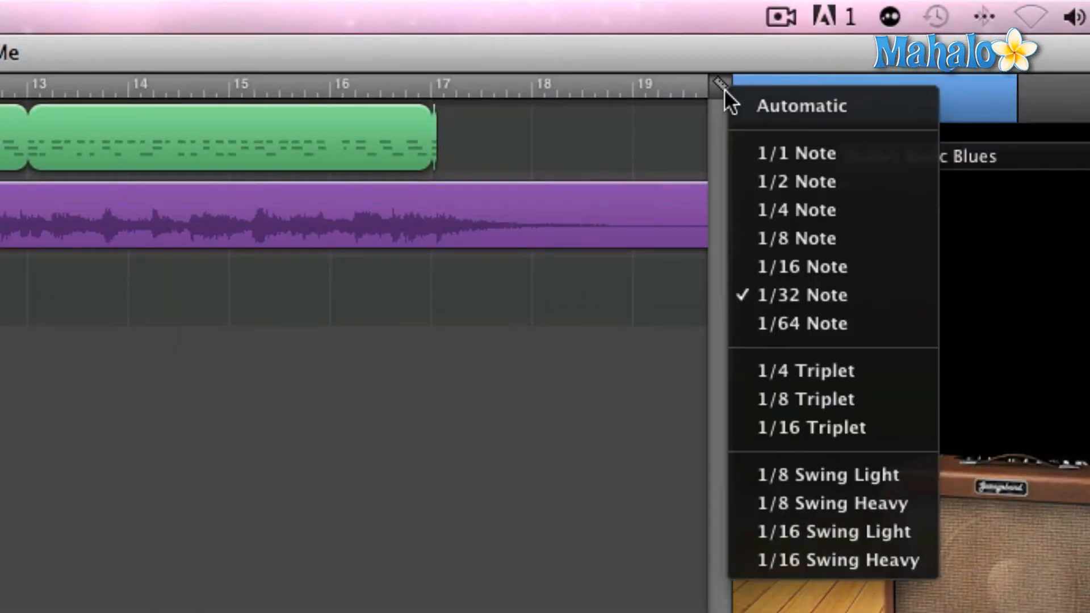
pyautogui.moveTo(678, 115)
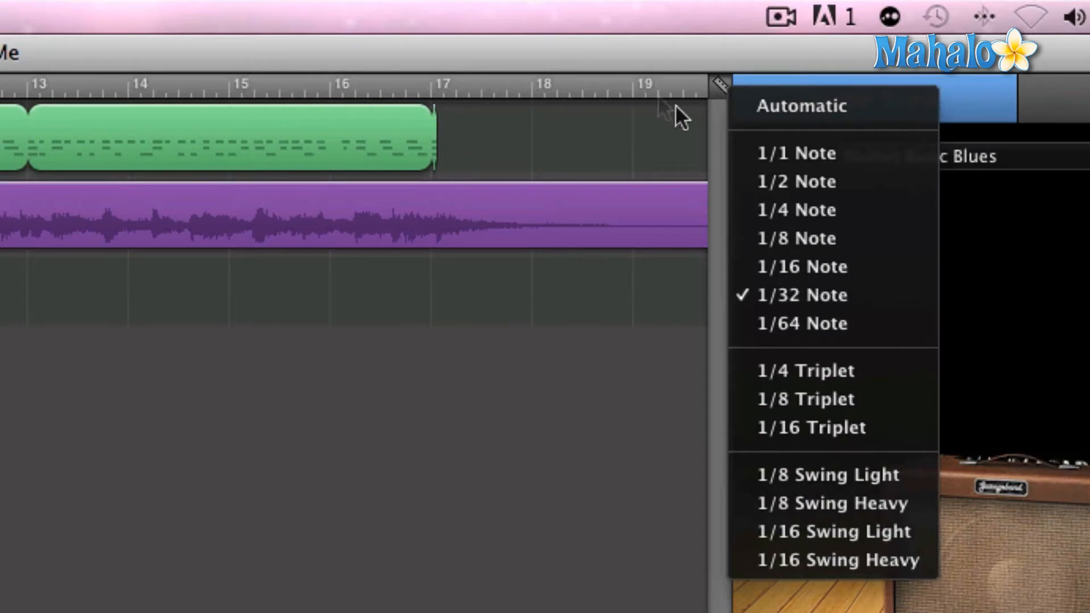
pyautogui.moveTo(803, 267)
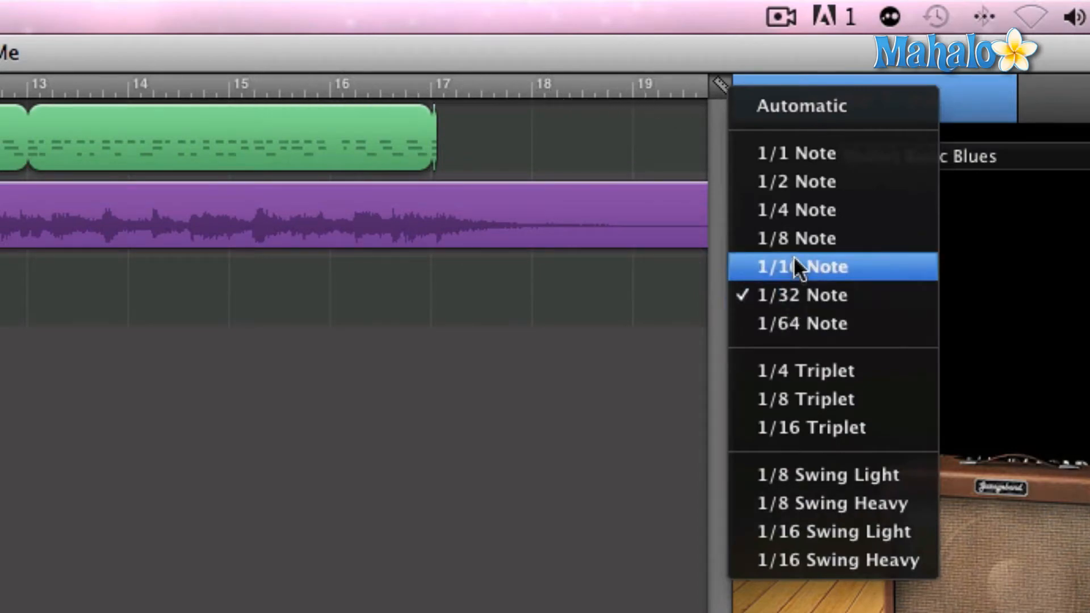
pyautogui.moveTo(796, 239)
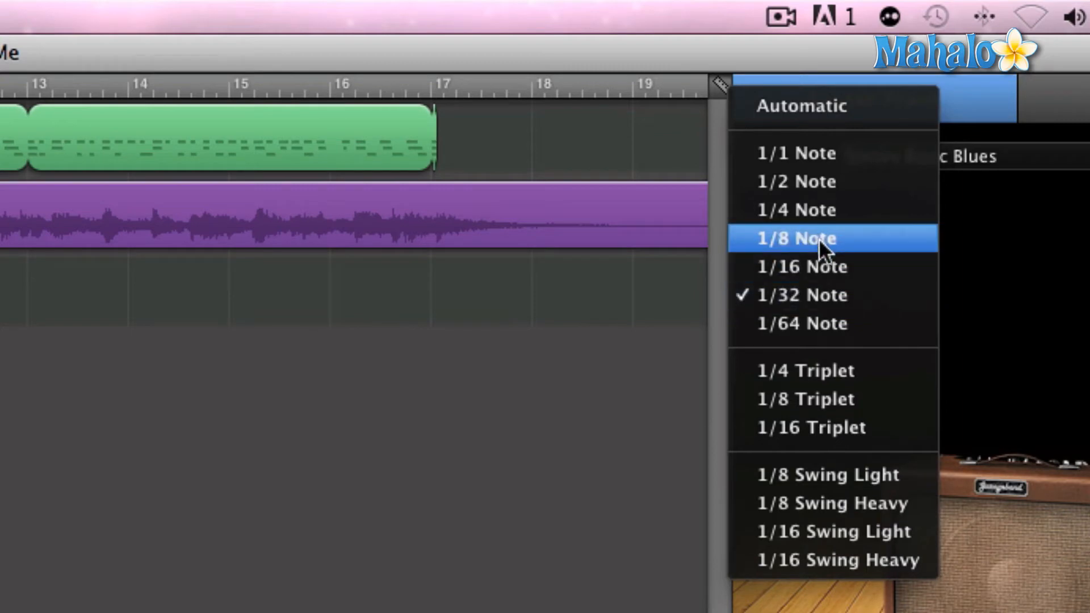
pyautogui.moveTo(719, 89)
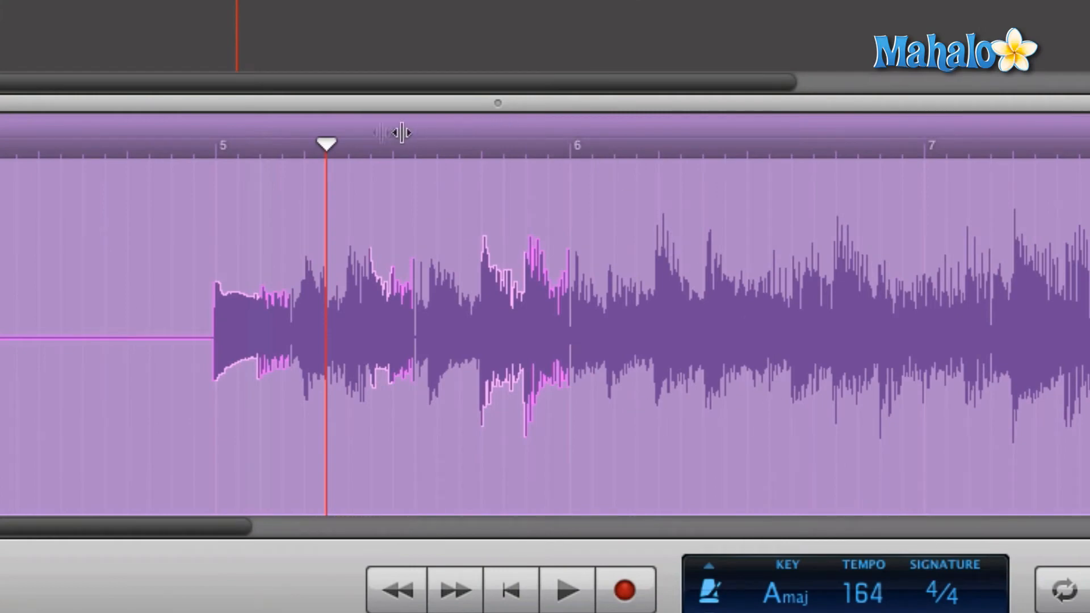
pyautogui.moveTo(313, 149)
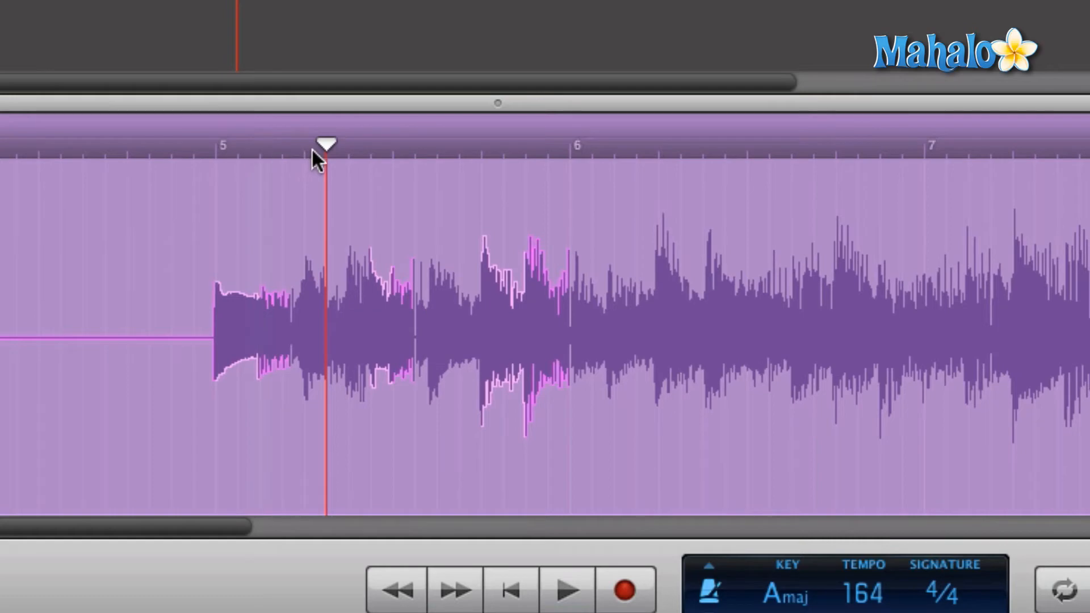
# - Move the playhead into bar 4 and drag the opening note's flex marker onto the bar 5 line
pyautogui.moveTo(323, 143); pyautogui.dragTo(282, 143)
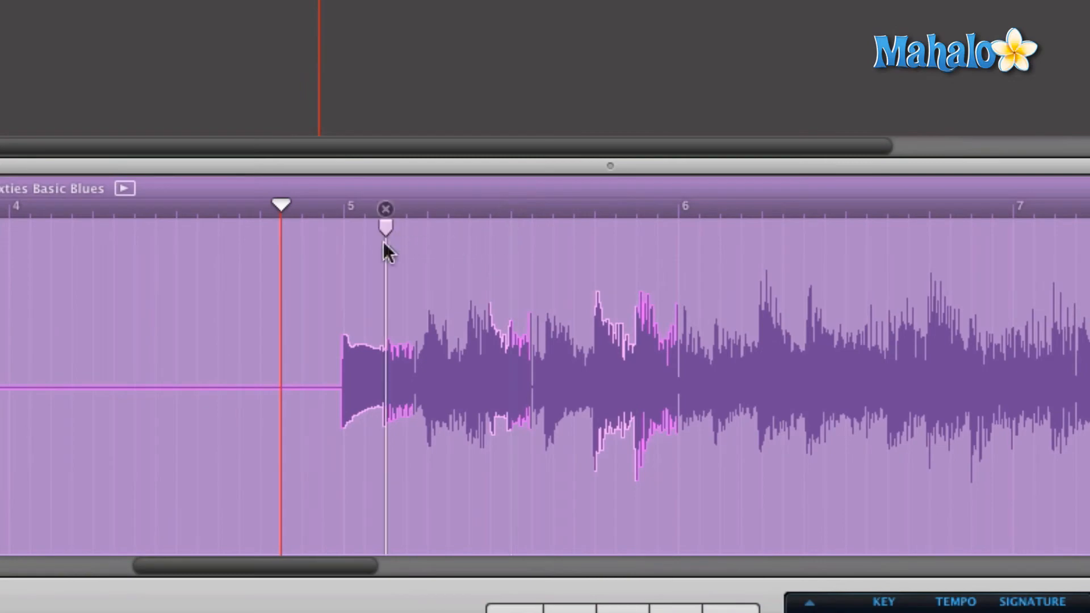
pyautogui.moveTo(386, 226); pyautogui.dragTo(344, 226)
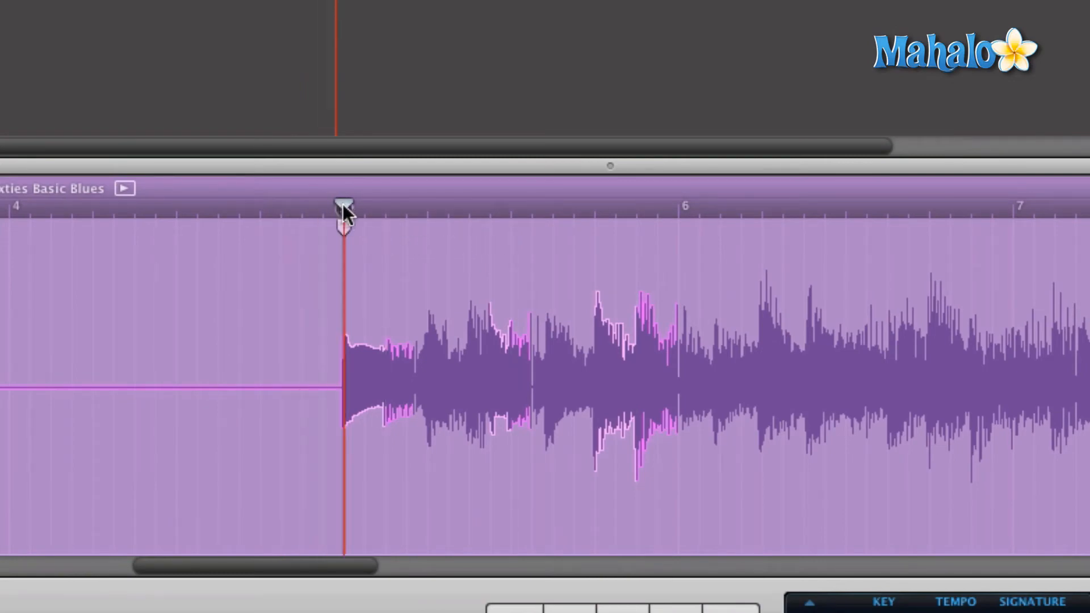
pyautogui.moveTo(343, 209); pyautogui.dragTo(449, 208)
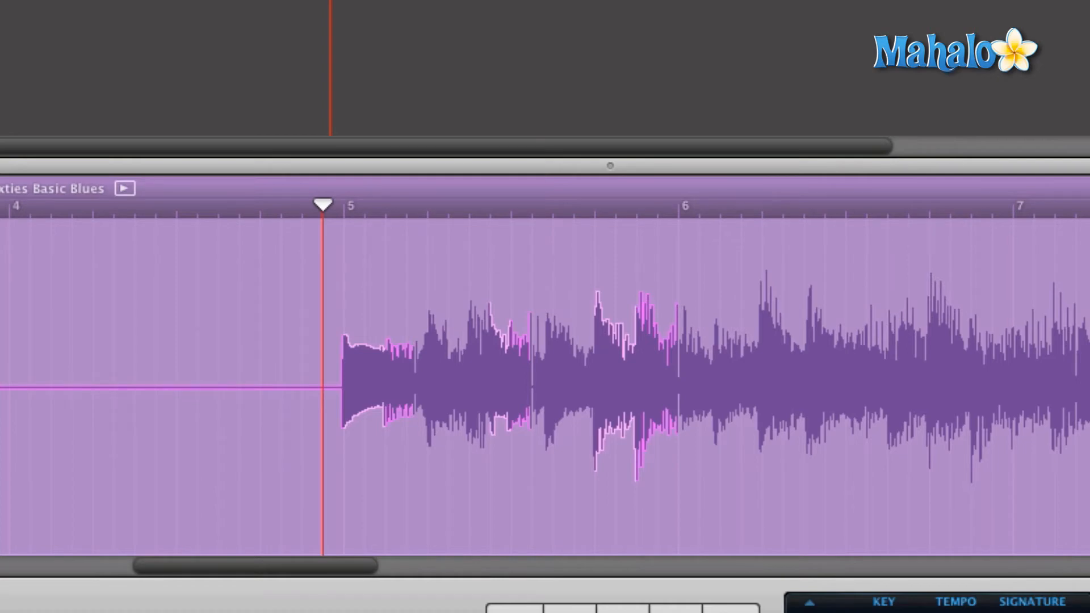
pyautogui.click(384, 210)
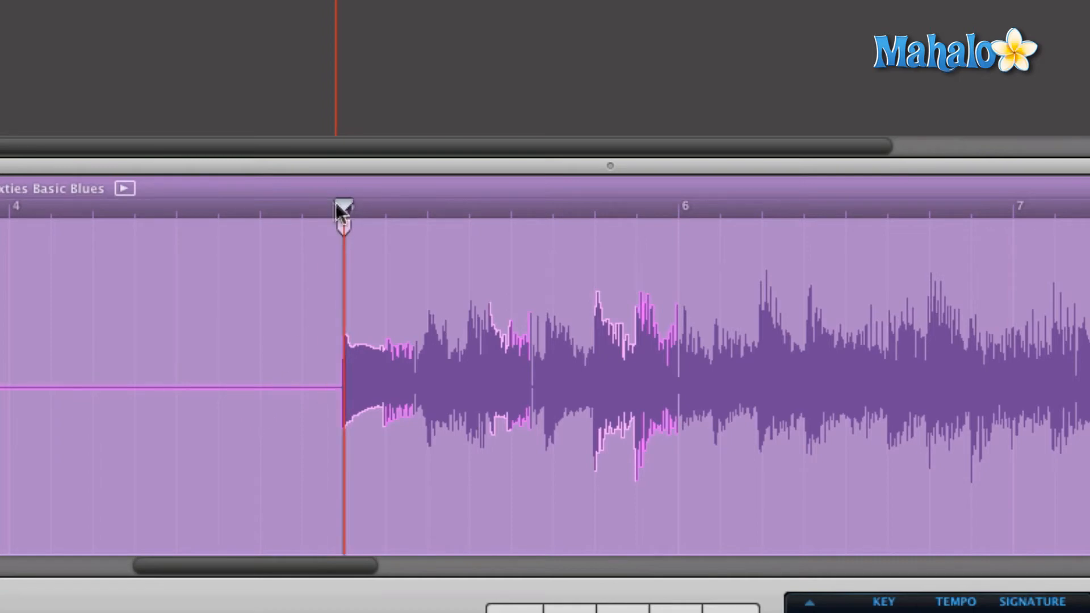
pyautogui.moveTo(345, 205); pyautogui.dragTo(472, 208)
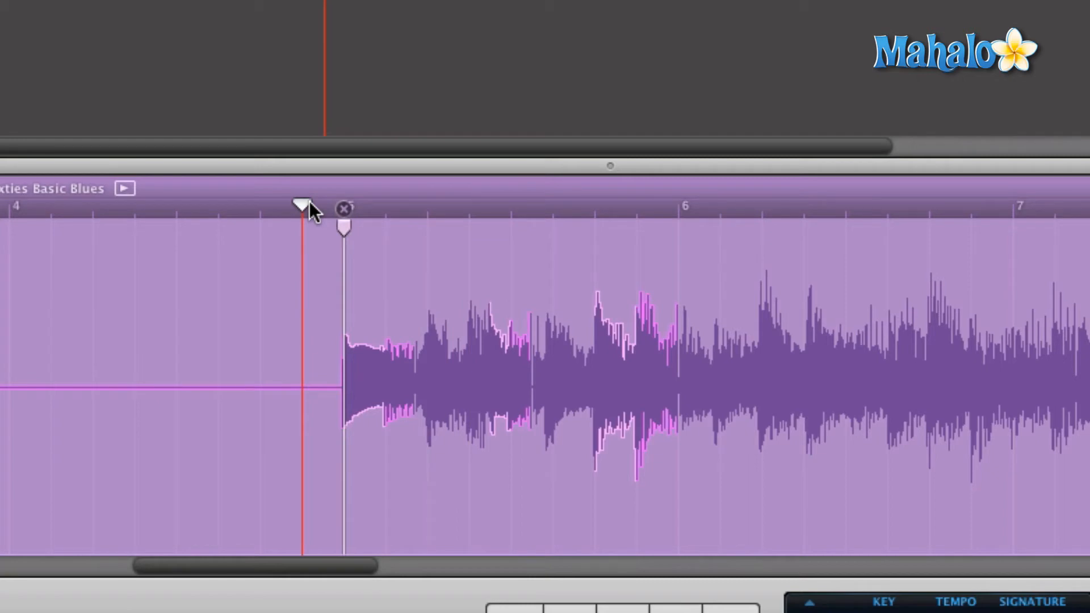
pyautogui.moveTo(344, 226); pyautogui.dragTo(386, 226)
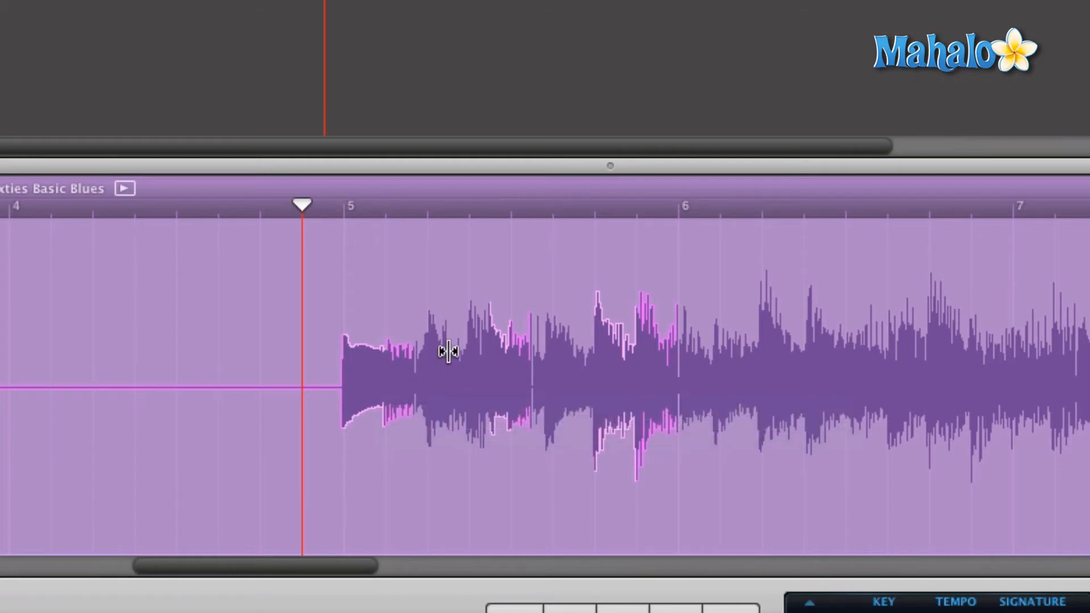
pyautogui.moveTo(557, 375)
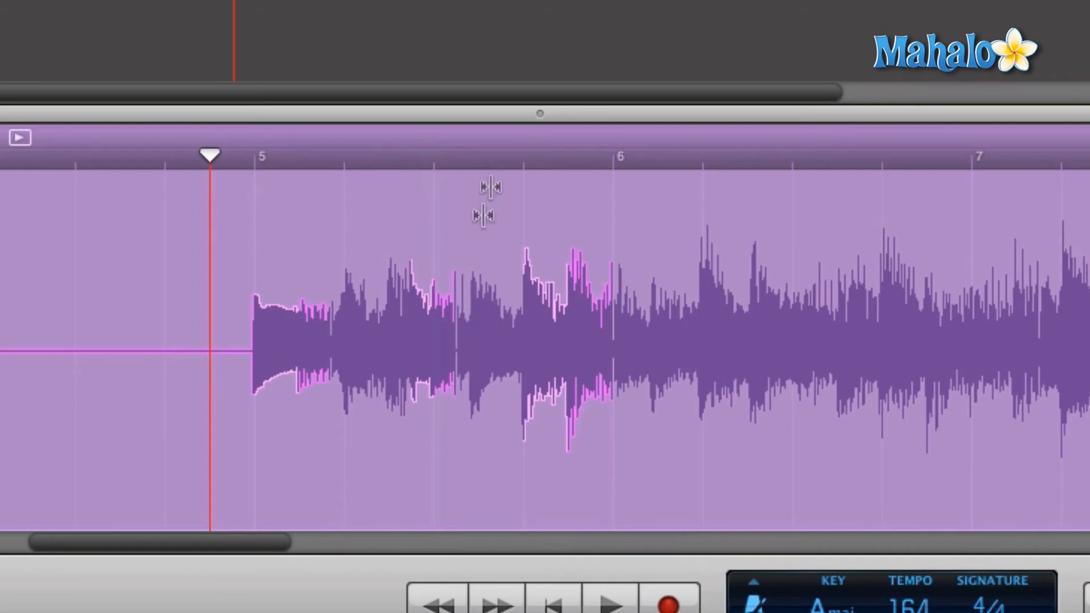
pyautogui.moveTo(476, 323)
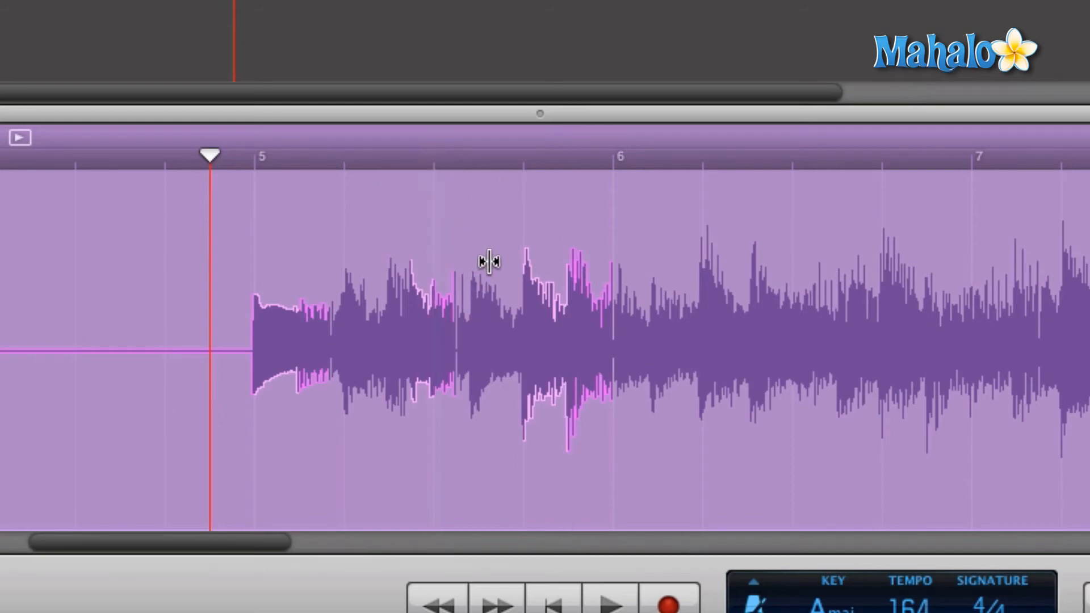
pyautogui.moveTo(503, 174)
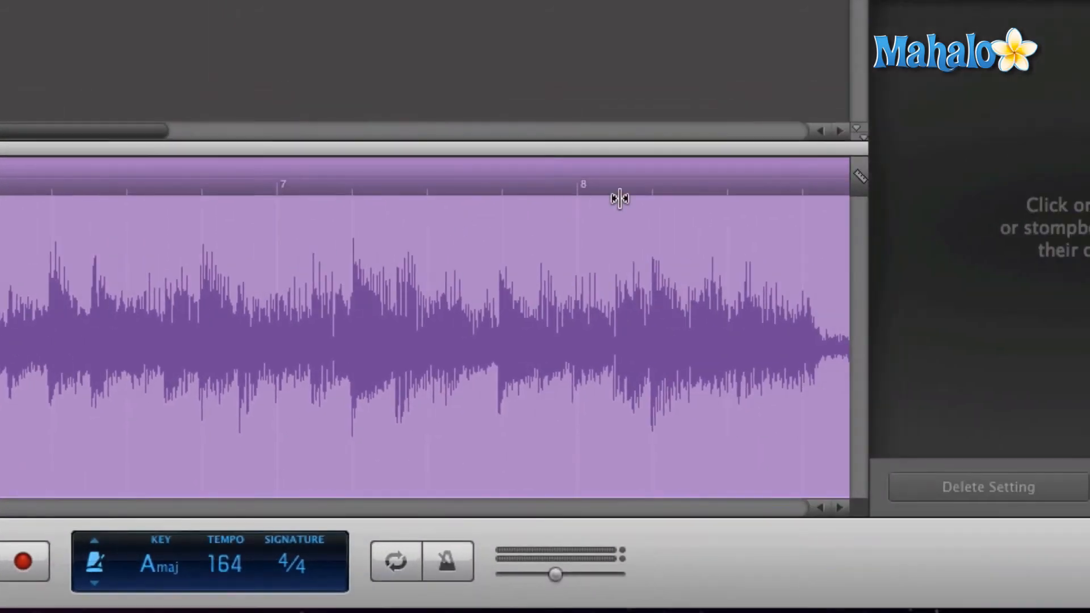
pyautogui.click(861, 176)
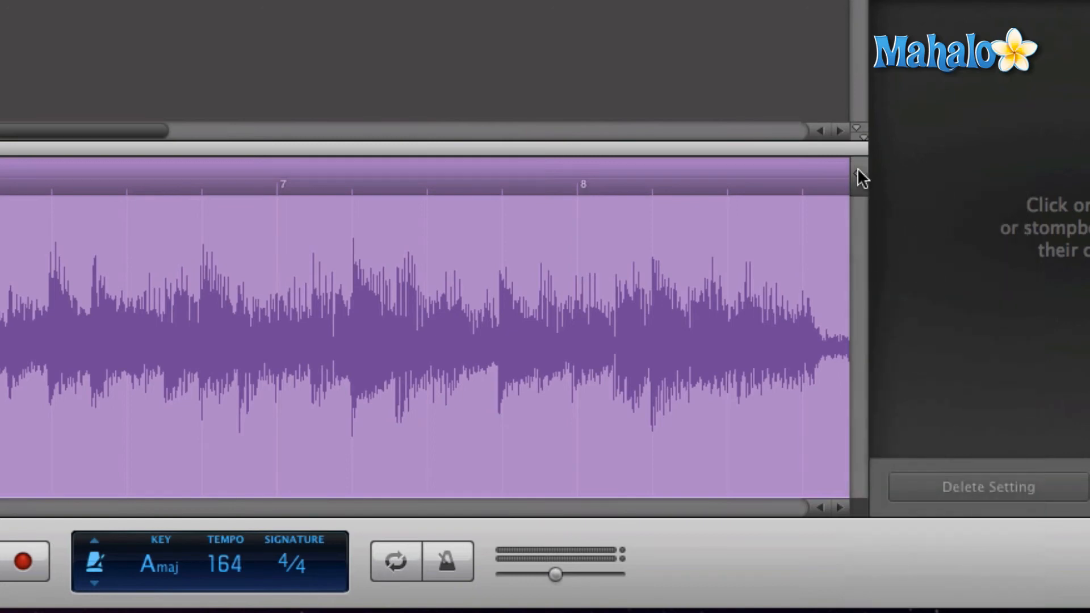
pyautogui.click(862, 177)
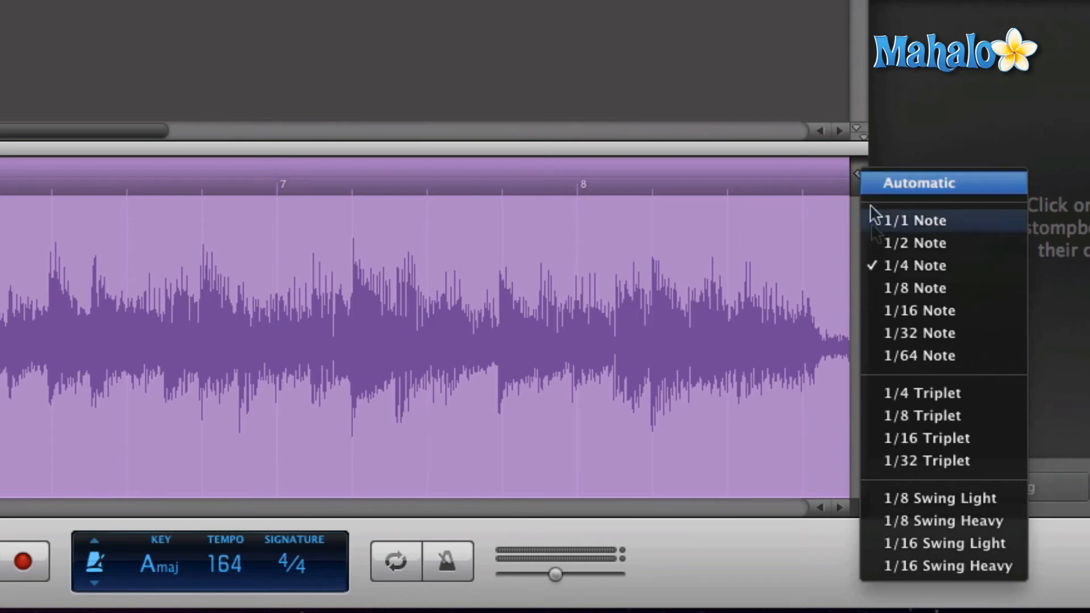
pyautogui.moveTo(914, 288)
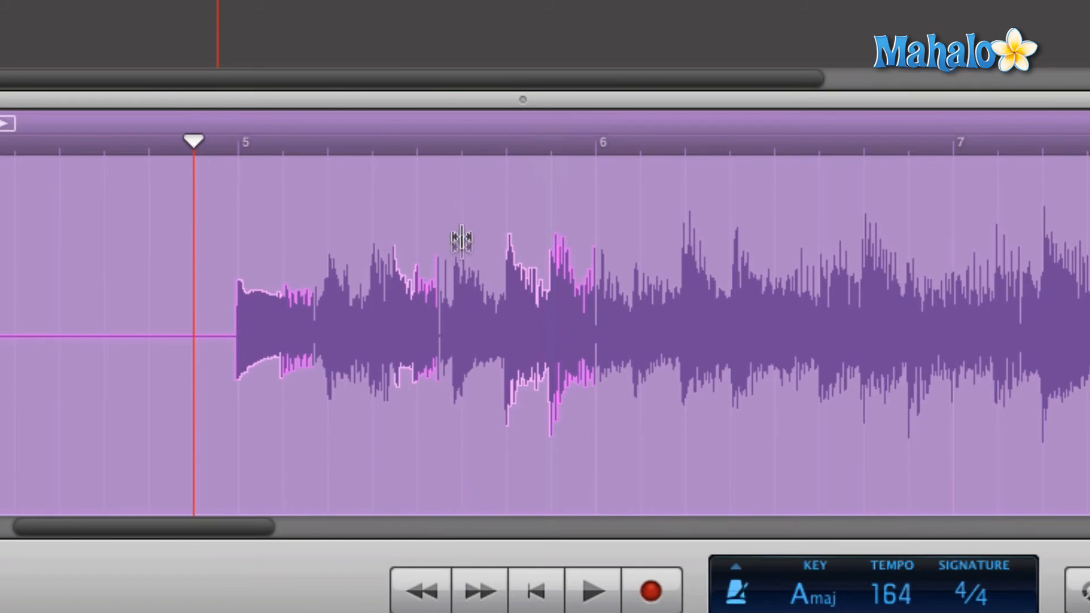
pyautogui.moveTo(462, 304)
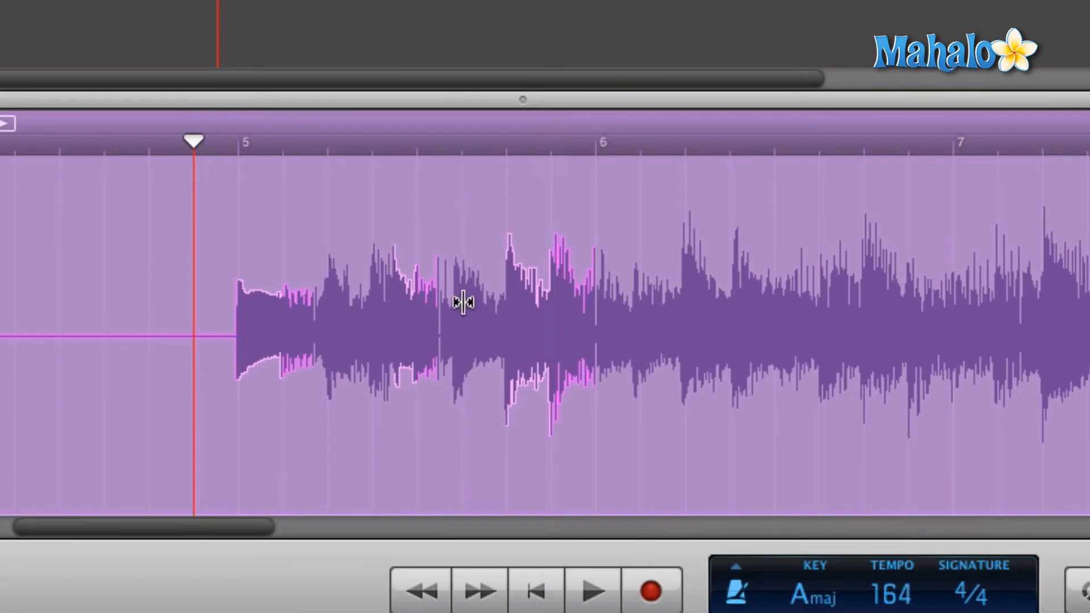
# - Add flex markers on the transient after bar 5 and snap it between neighbouring quarter-note beat lines
pyautogui.click(460, 302)
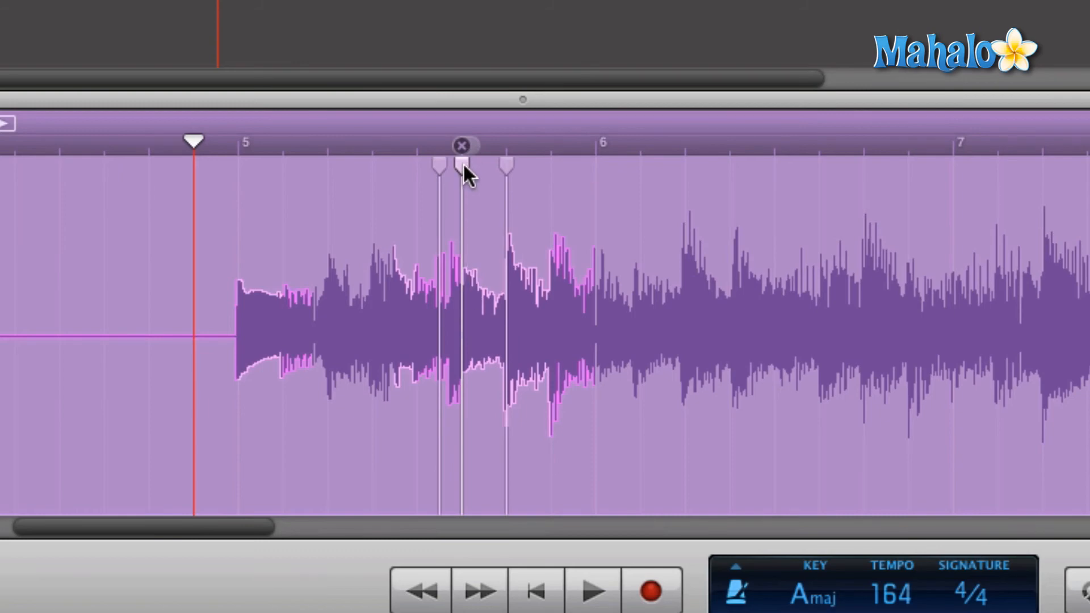
pyautogui.moveTo(462, 167); pyautogui.dragTo(417, 167)
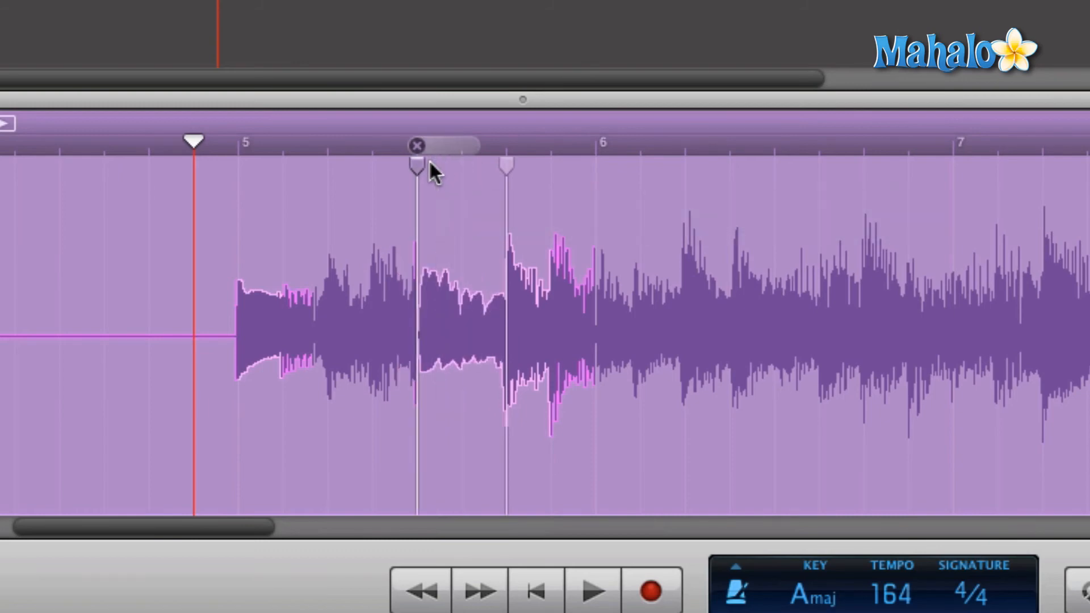
pyautogui.moveTo(415, 166); pyautogui.dragTo(506, 167)
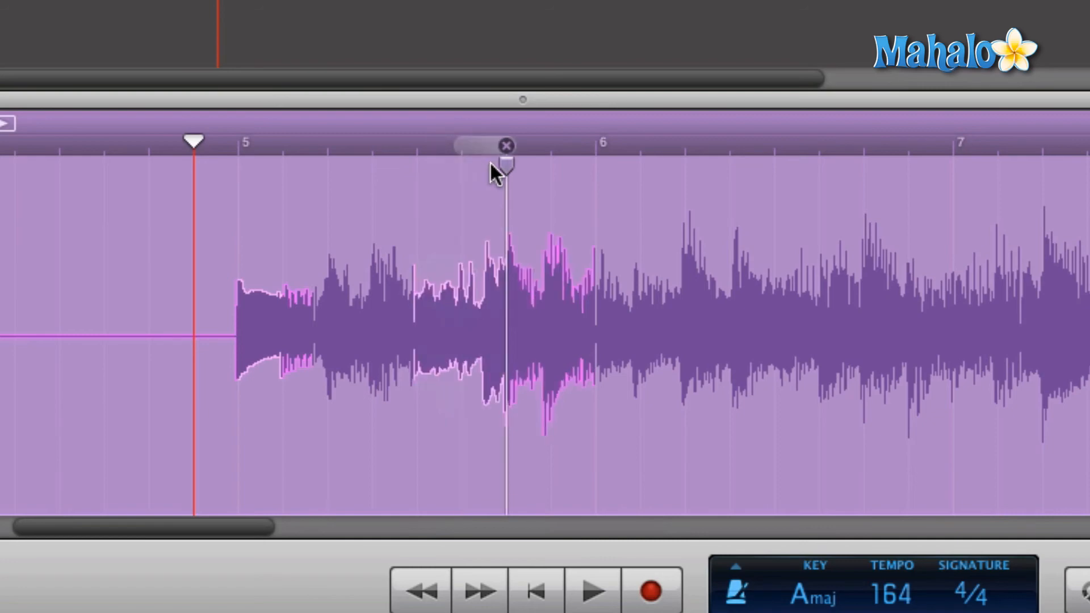
pyautogui.moveTo(506, 167); pyautogui.dragTo(460, 167)
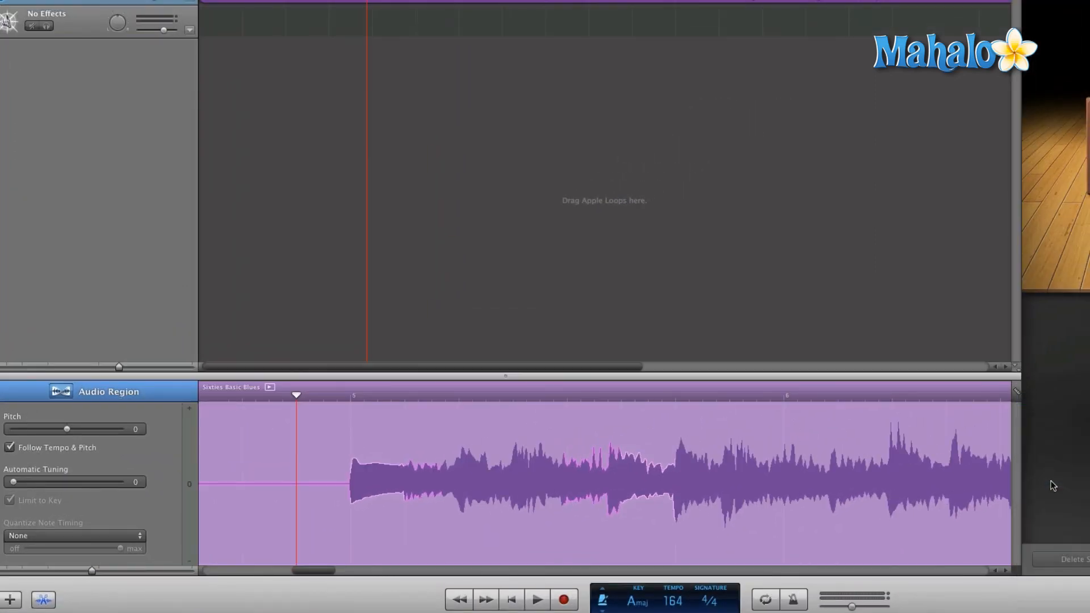
pyautogui.moveTo(1036, 400)
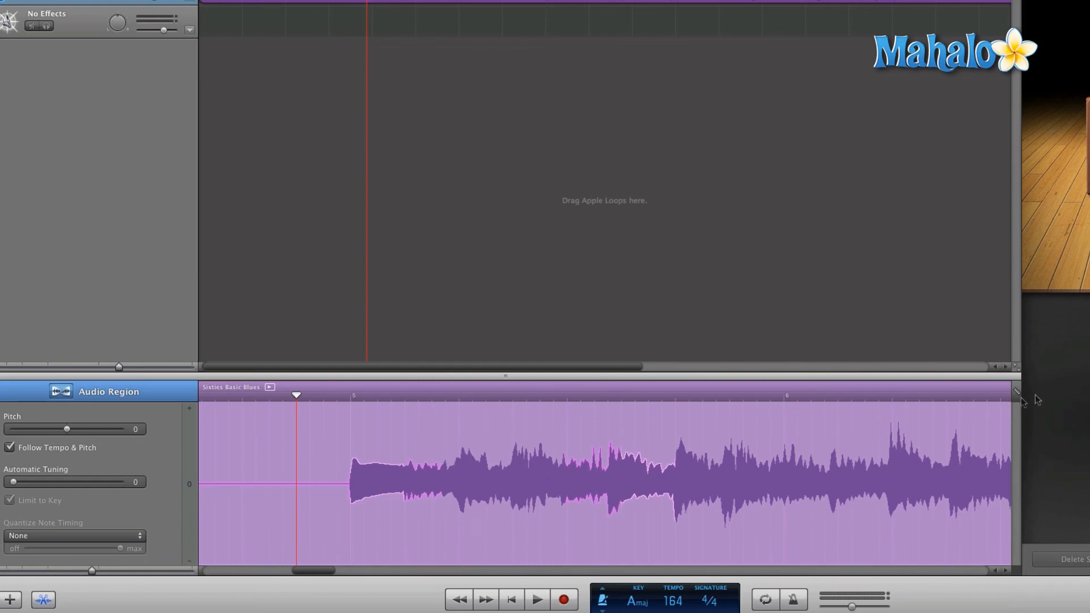
pyautogui.click(1022, 393)
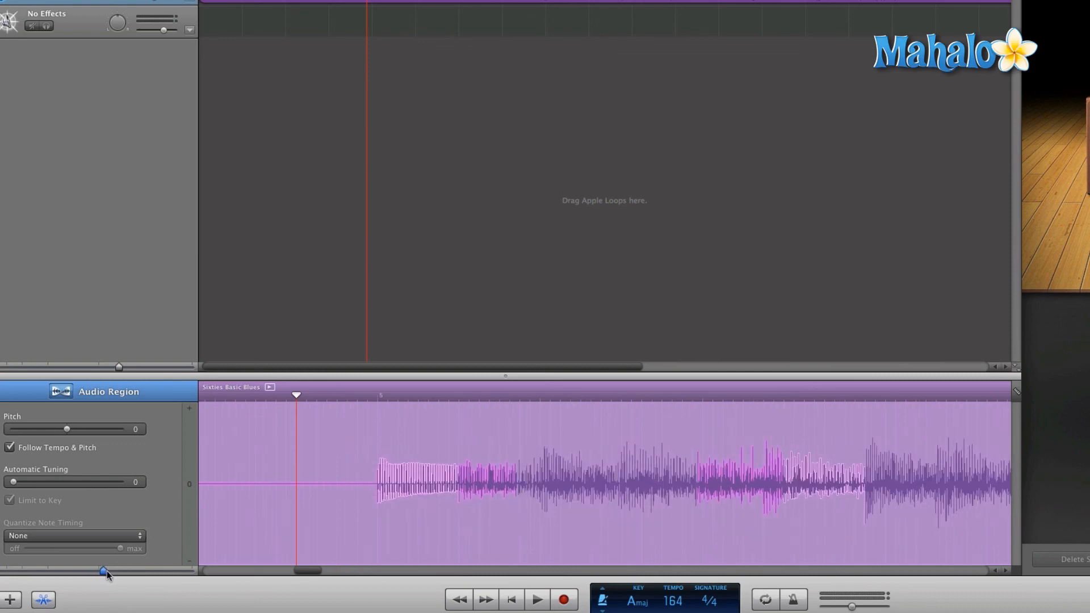
pyautogui.moveTo(103, 570); pyautogui.dragTo(141, 571)
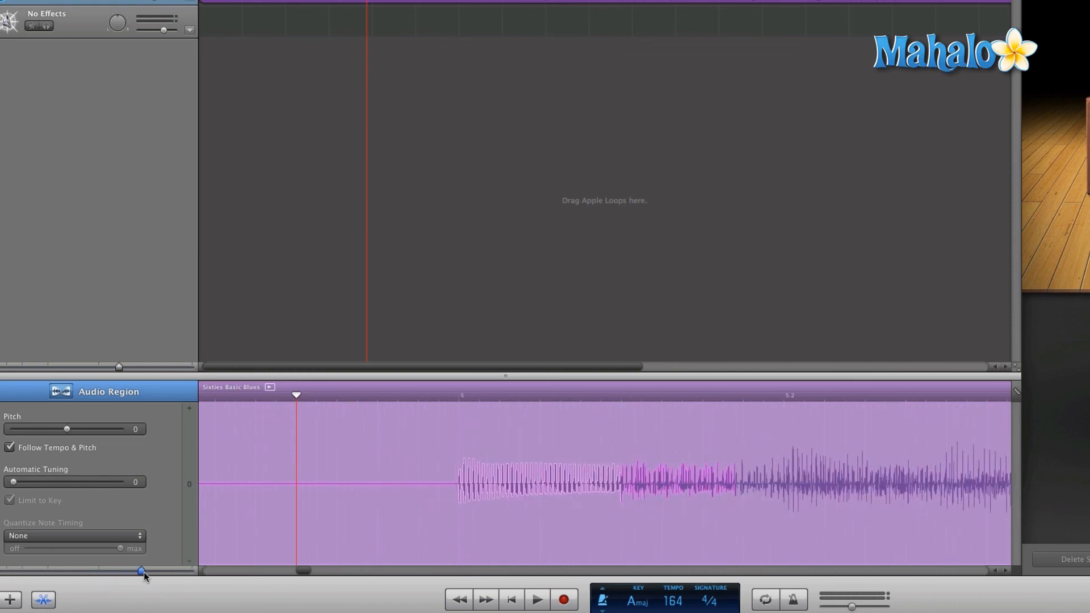
pyautogui.moveTo(142, 570); pyautogui.dragTo(124, 570)
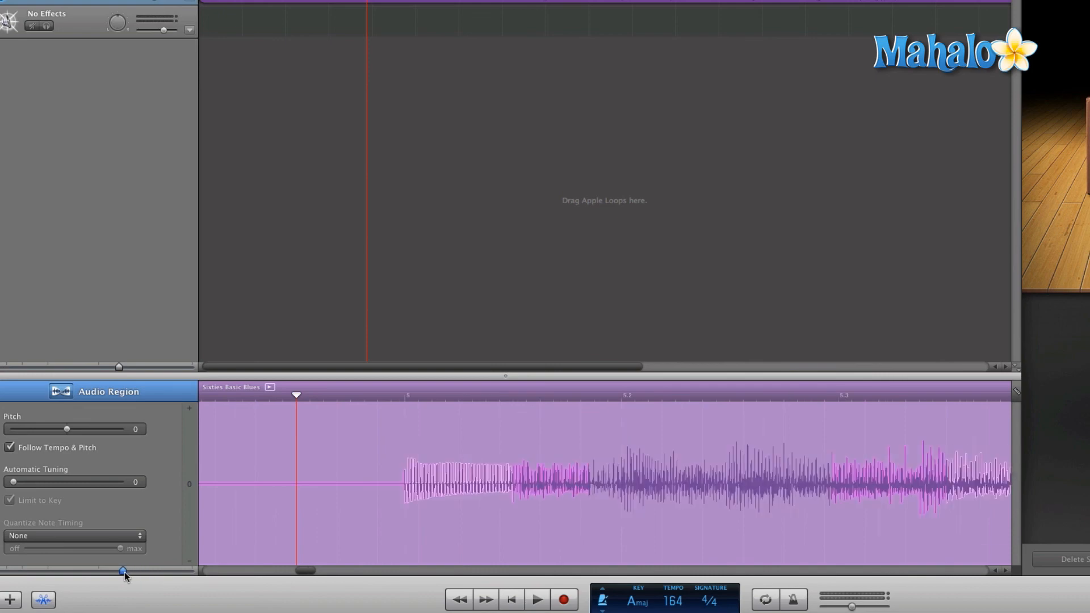
pyautogui.moveTo(124, 571); pyautogui.dragTo(84, 570)
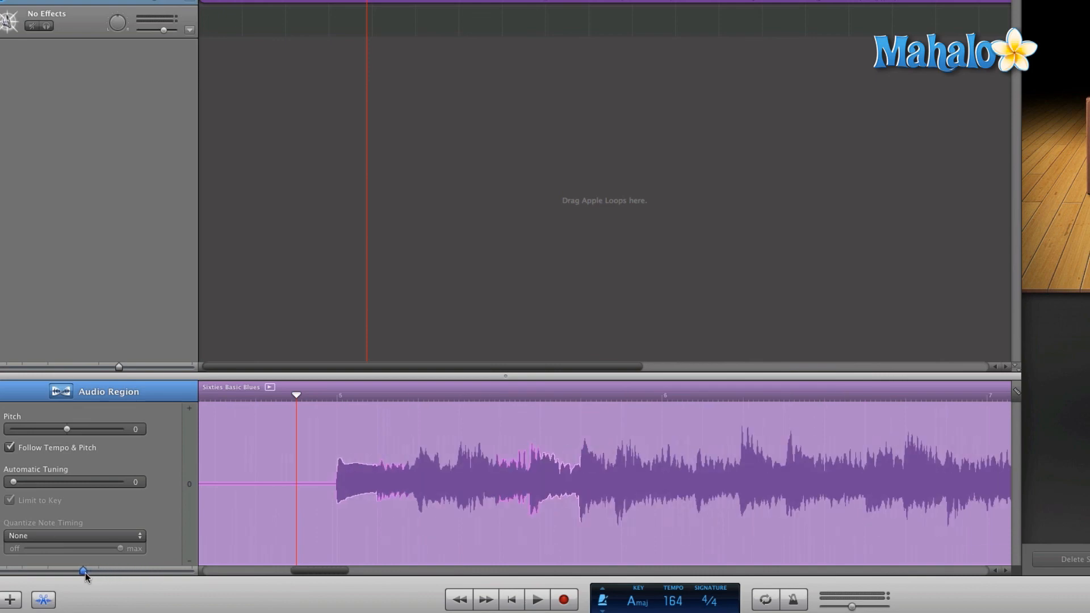